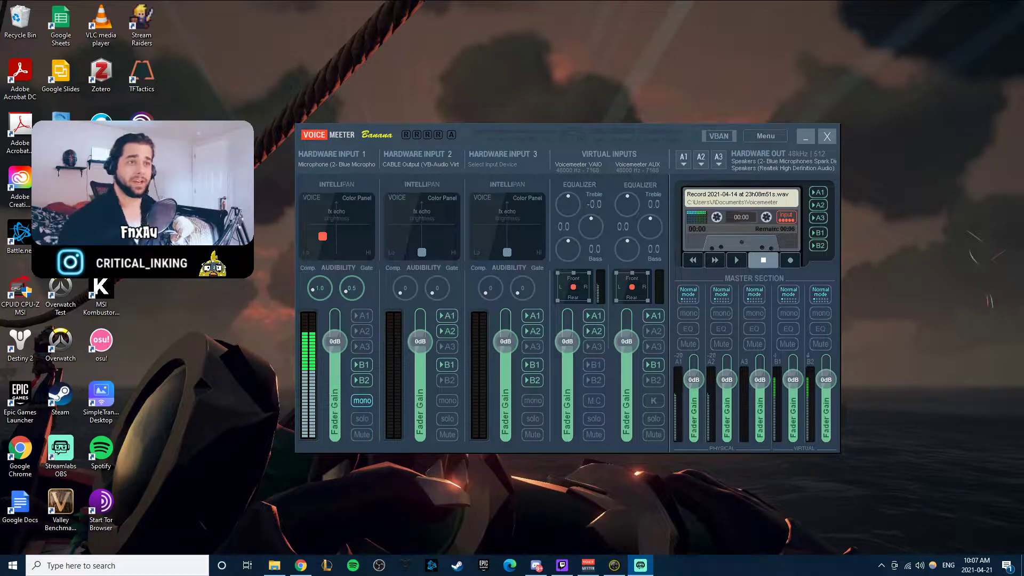
mouse_move(255, 259)
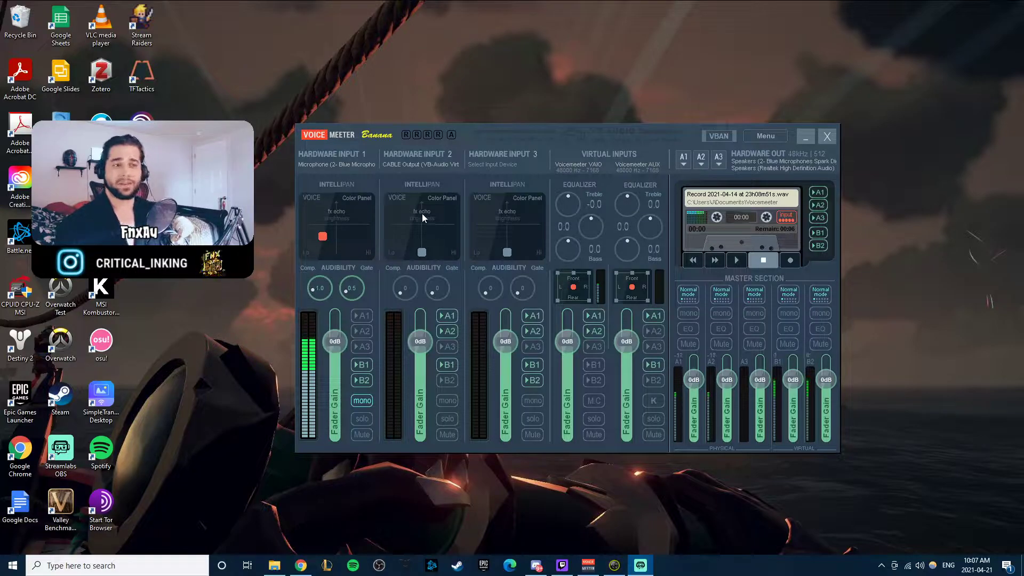
- Open Windows Sound settings beside the mixer and show the playback devices list
left_click(336, 163)
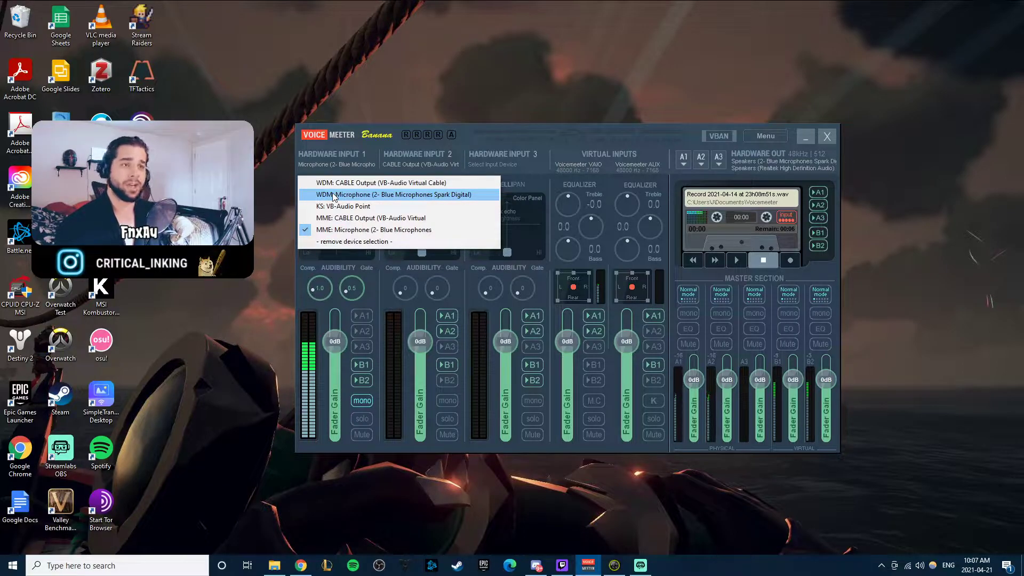
mouse_move(349, 229)
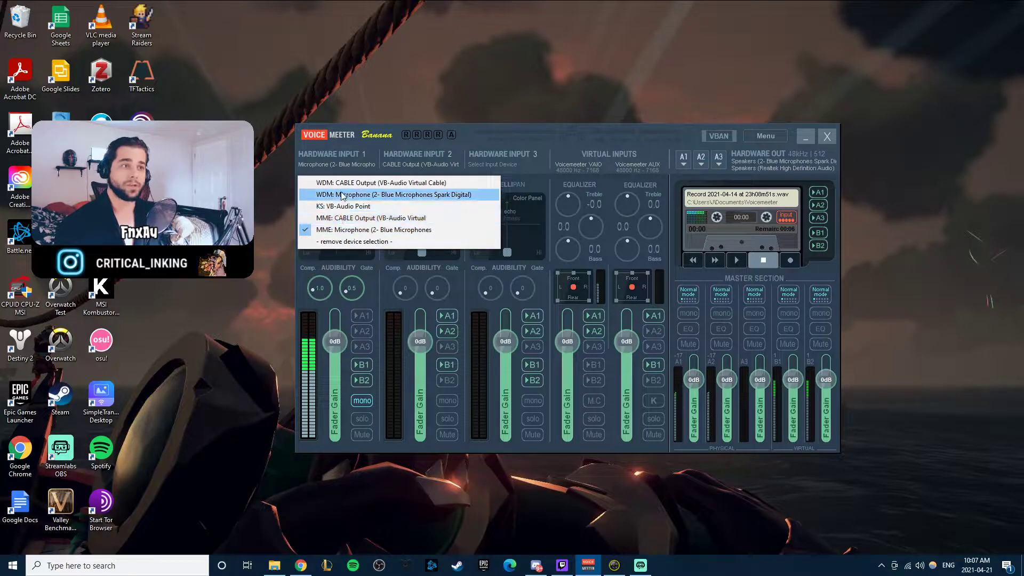
mouse_move(512, 139)
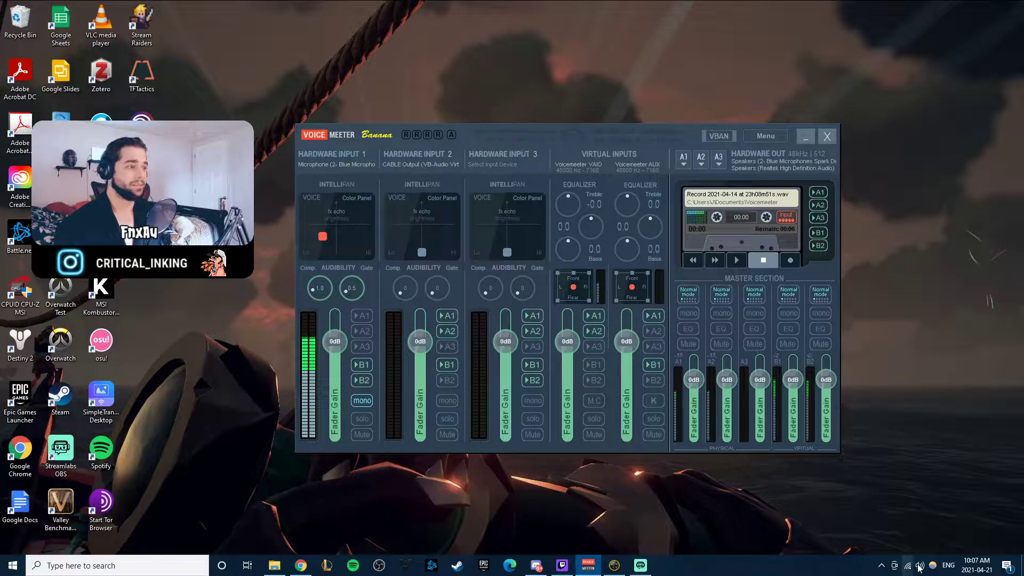
left_click(919, 565)
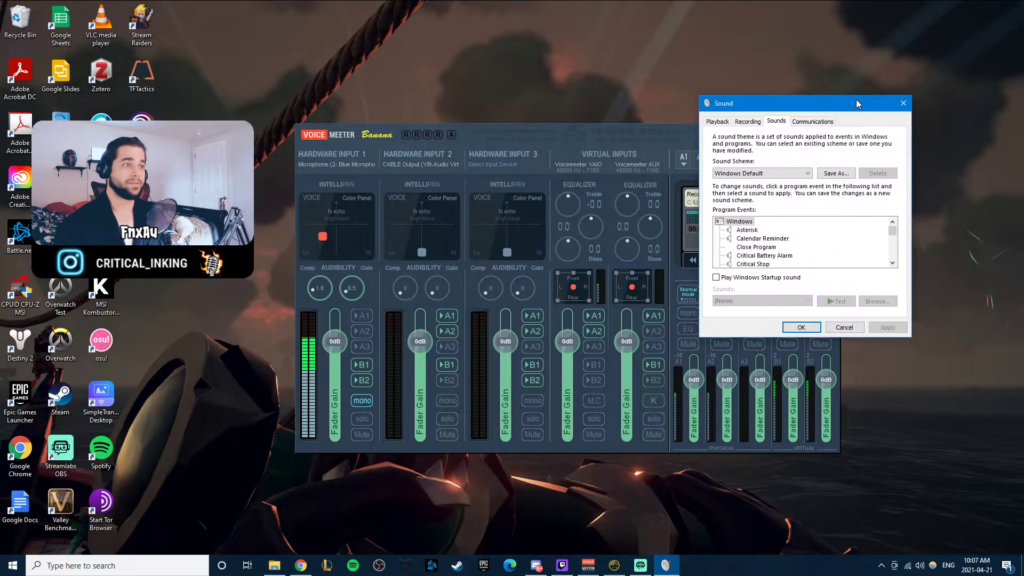
left_click_drag(784, 102, 783, 78)
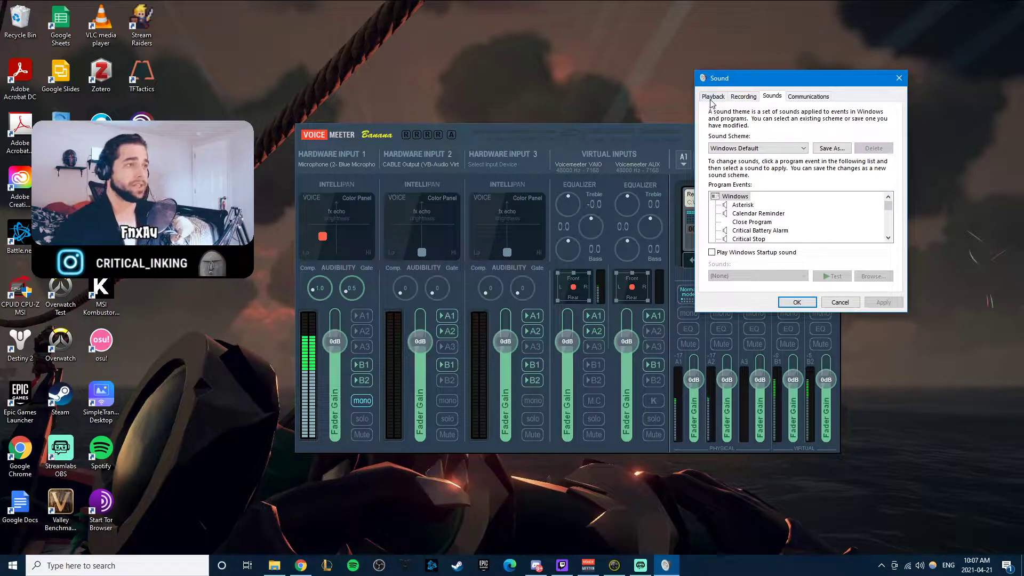
left_click(713, 96)
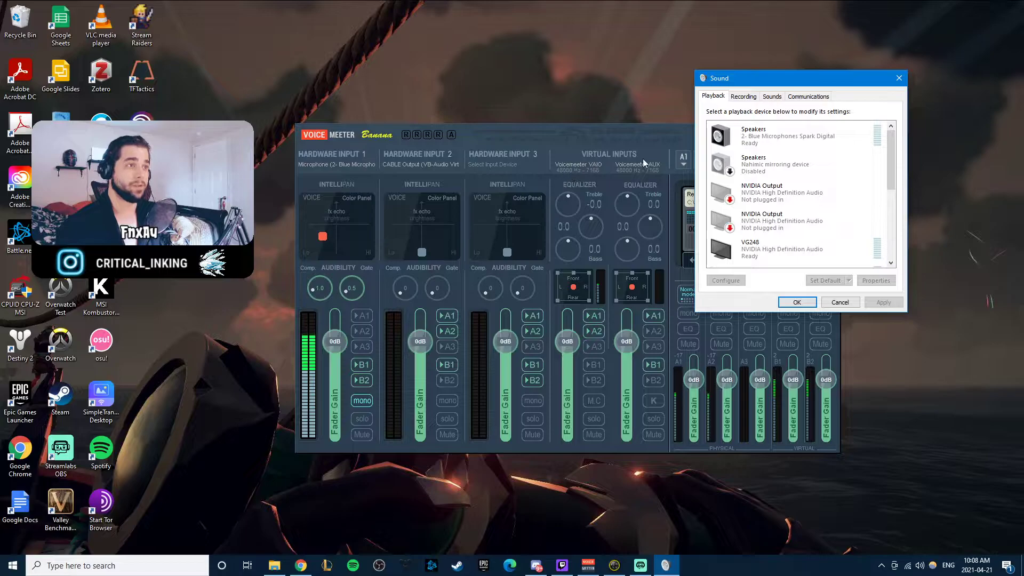
left_click(876, 280)
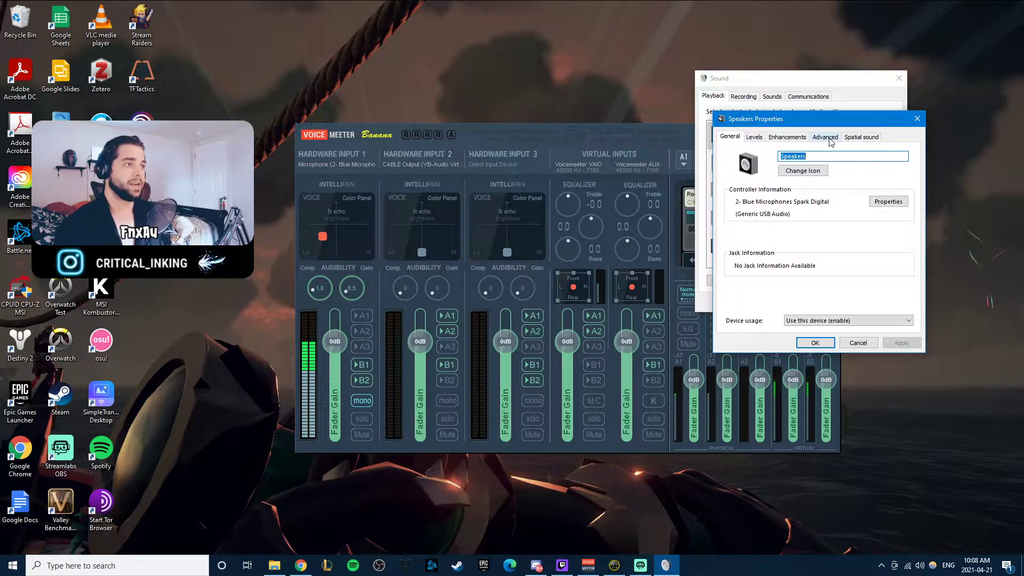
- Confirm the Blue Microphones speakers use a 48000 Hz default format
left_click(825, 136)
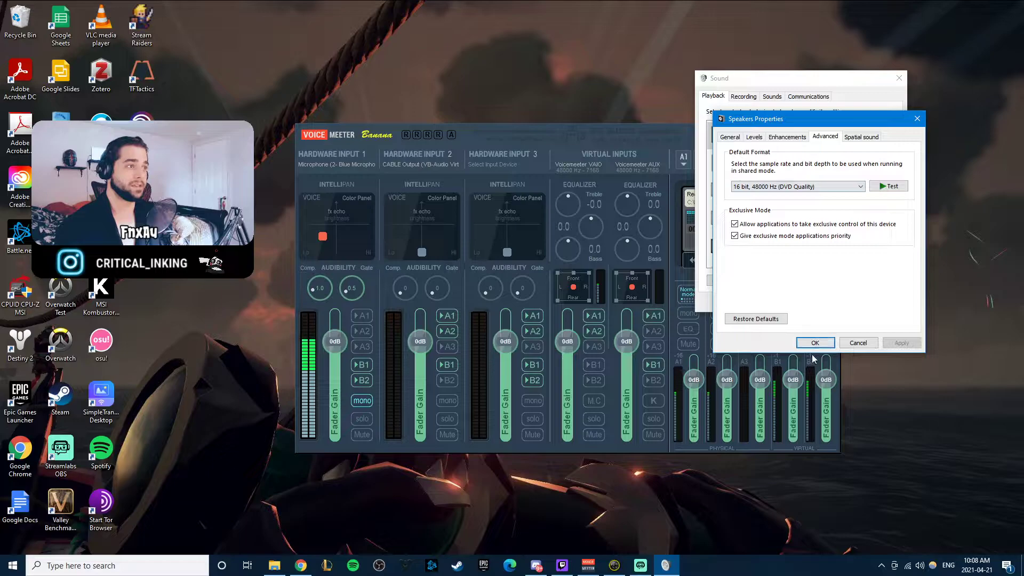
left_click(814, 342)
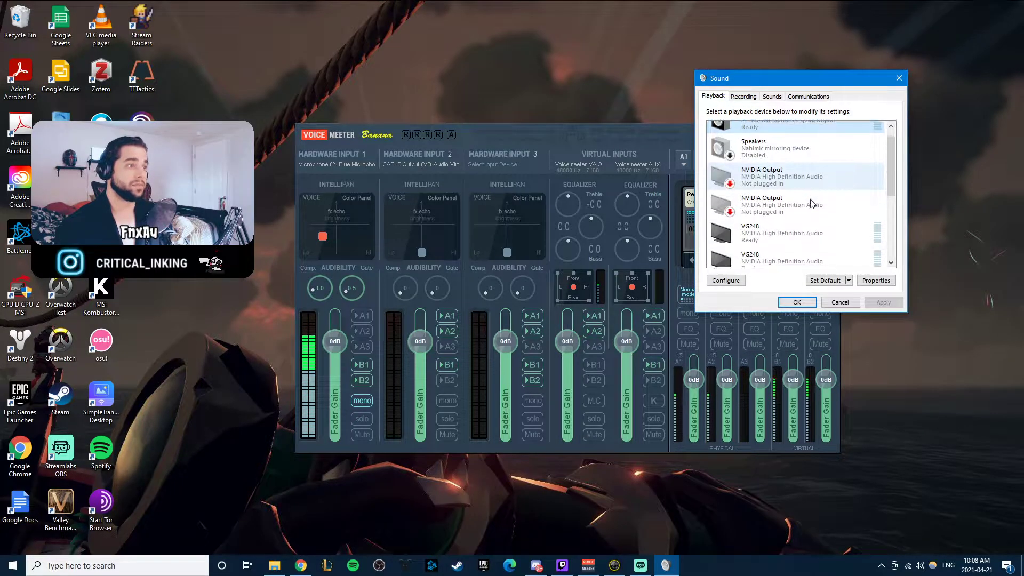
scroll("down", 3)
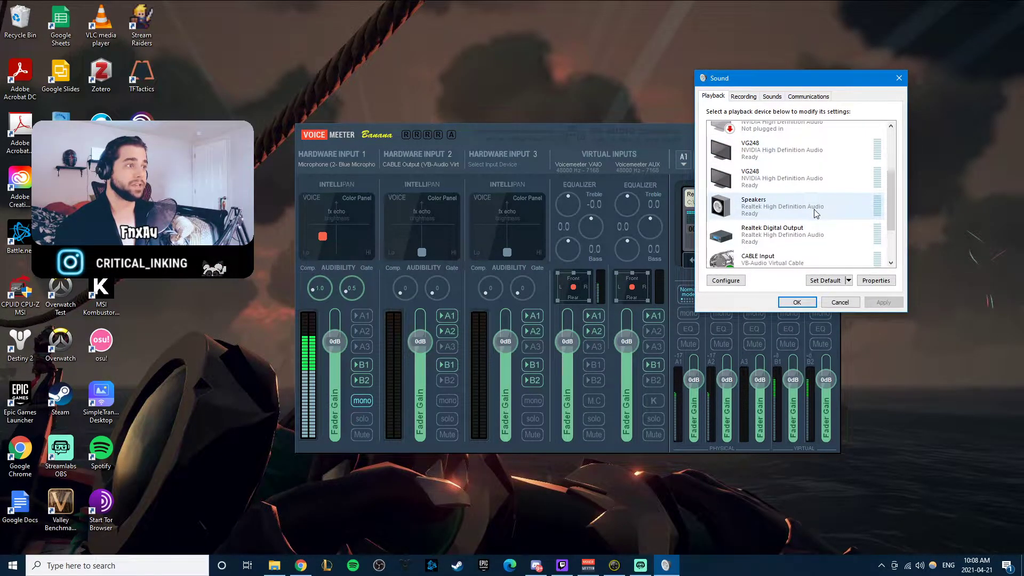
- Confirm the Realtek speakers keep a 24-bit, 48000 Hz default format
left_click(876, 280)
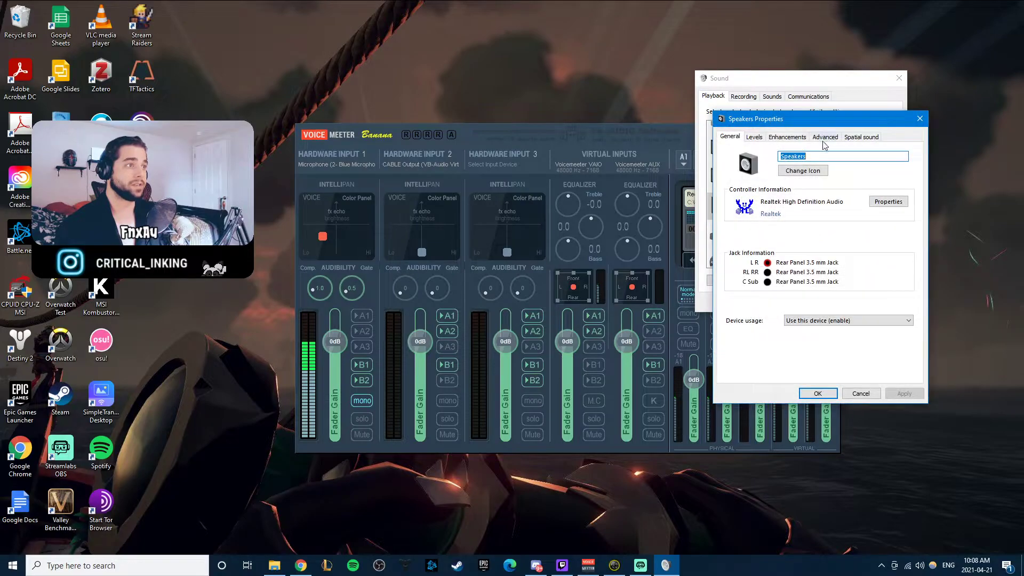
left_click(825, 136)
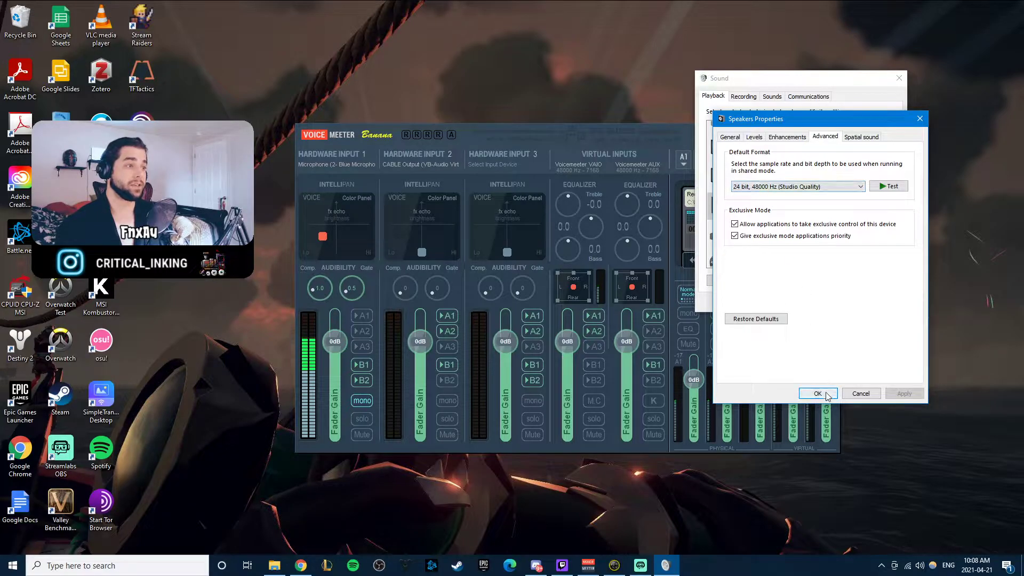
left_click(815, 393)
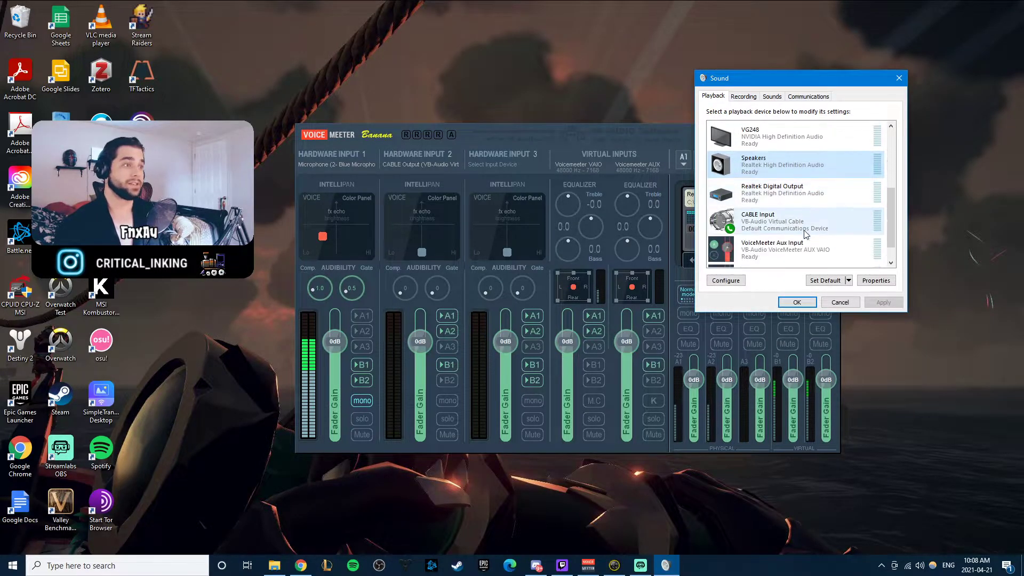
- Give CABLE Input a 24 bit, 48000 Hz (Studio Quality) default format
scroll("down", 3)
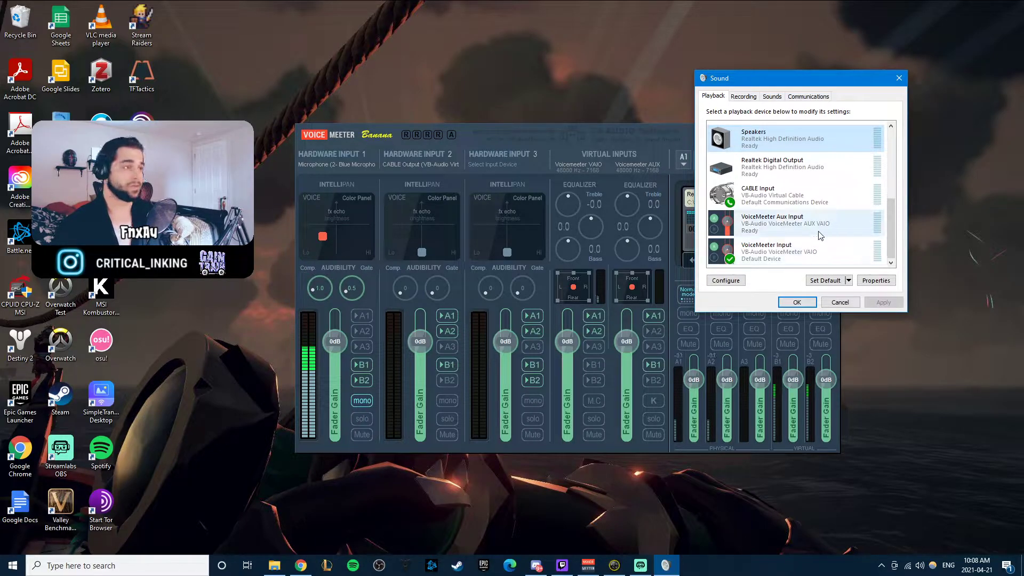
left_click(875, 280)
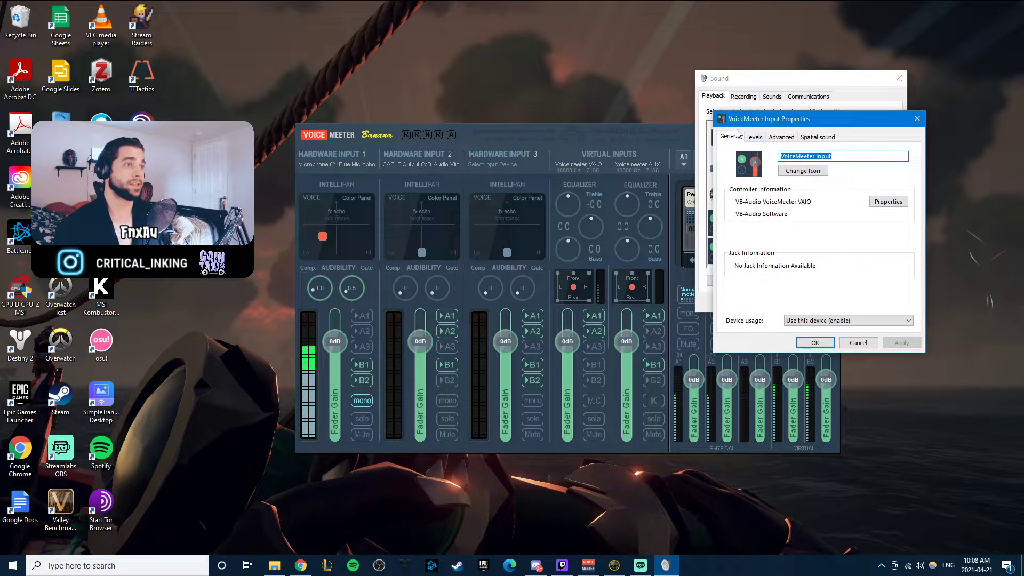
left_click(780, 137)
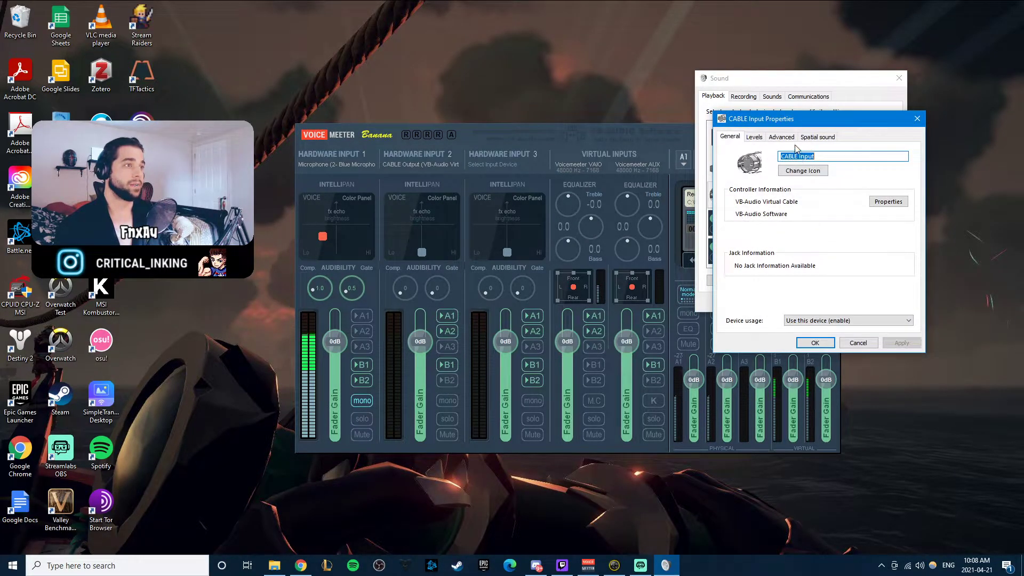
left_click(781, 136)
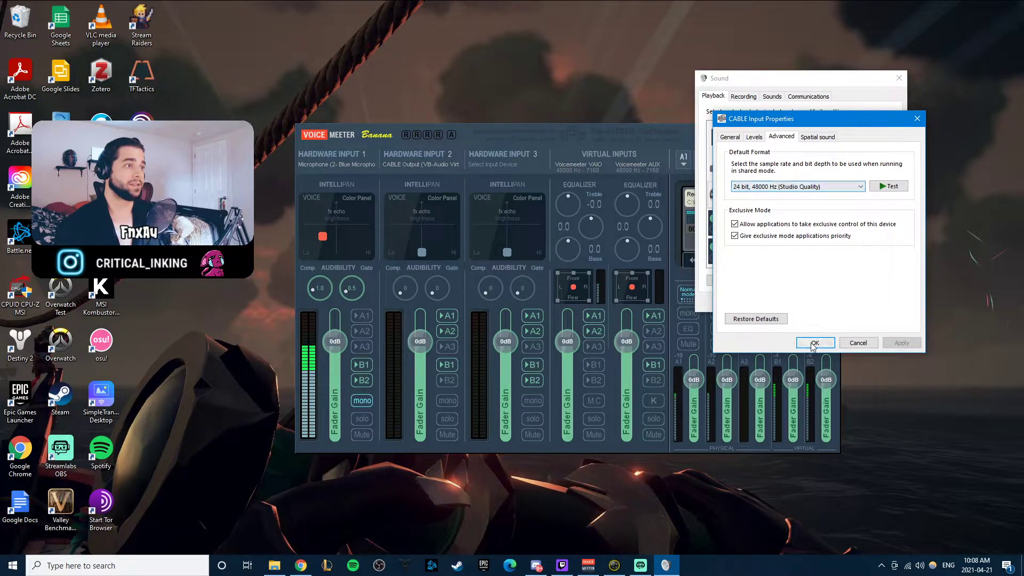
left_click(815, 342)
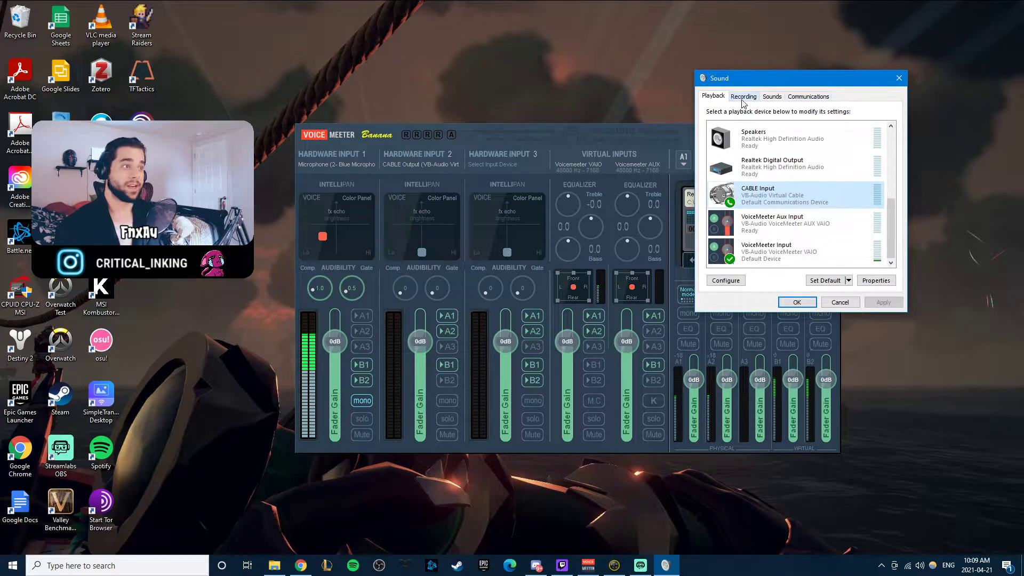
- Set the Blue microphone recording device to 2 channel, 16 bit, 48000 Hz
left_click(743, 96)
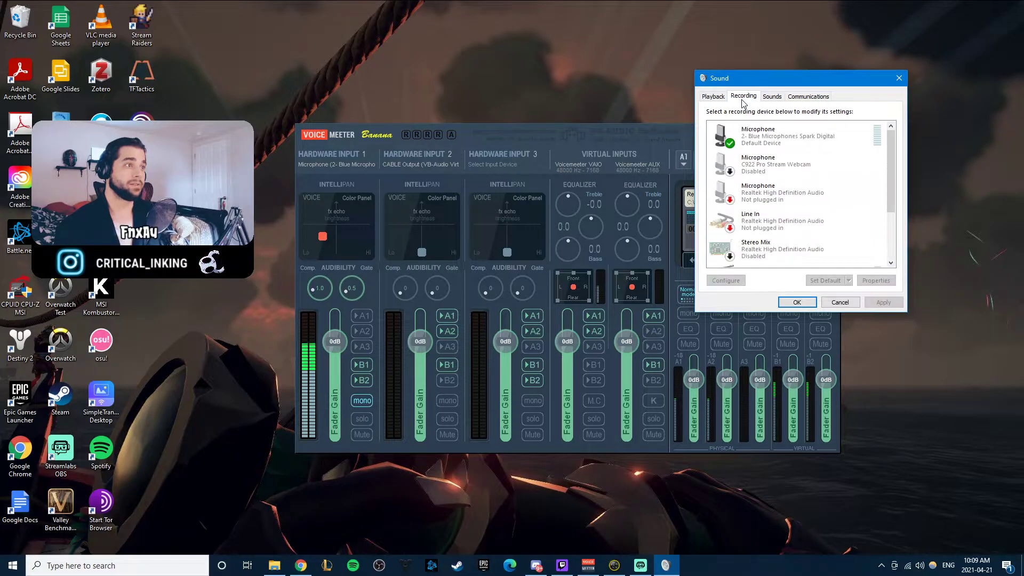
left_click(876, 280)
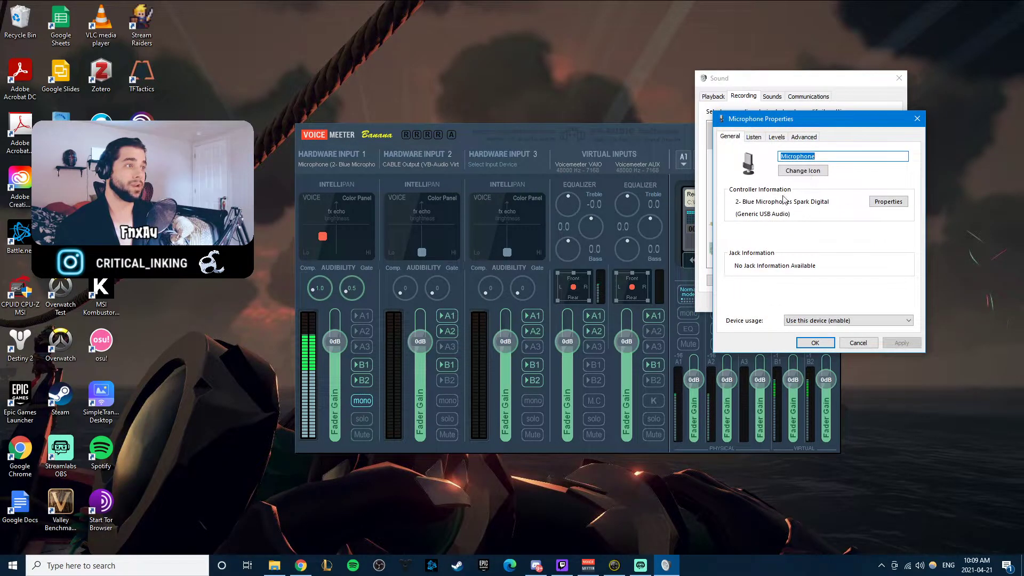
left_click(803, 137)
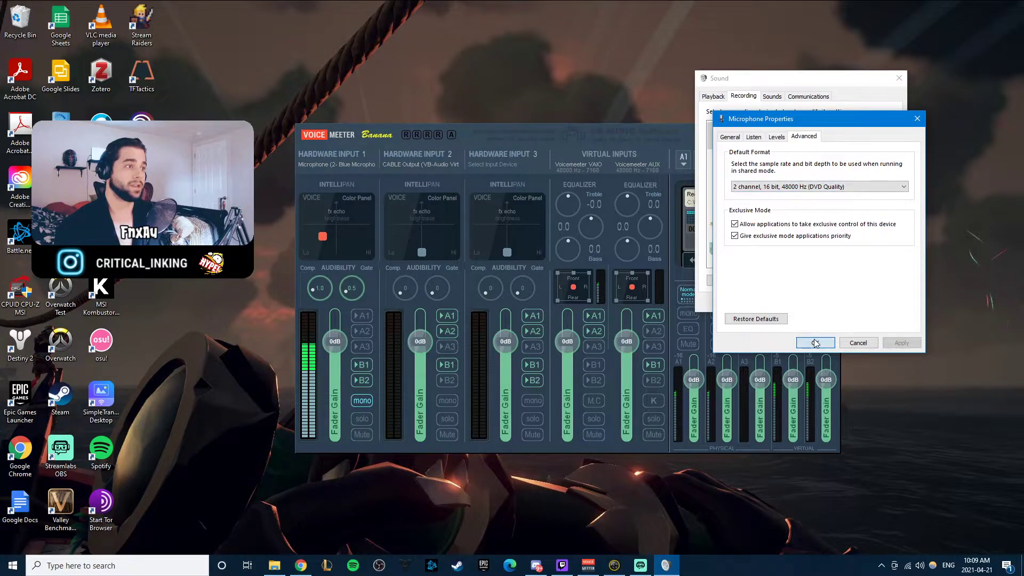
left_click(814, 343)
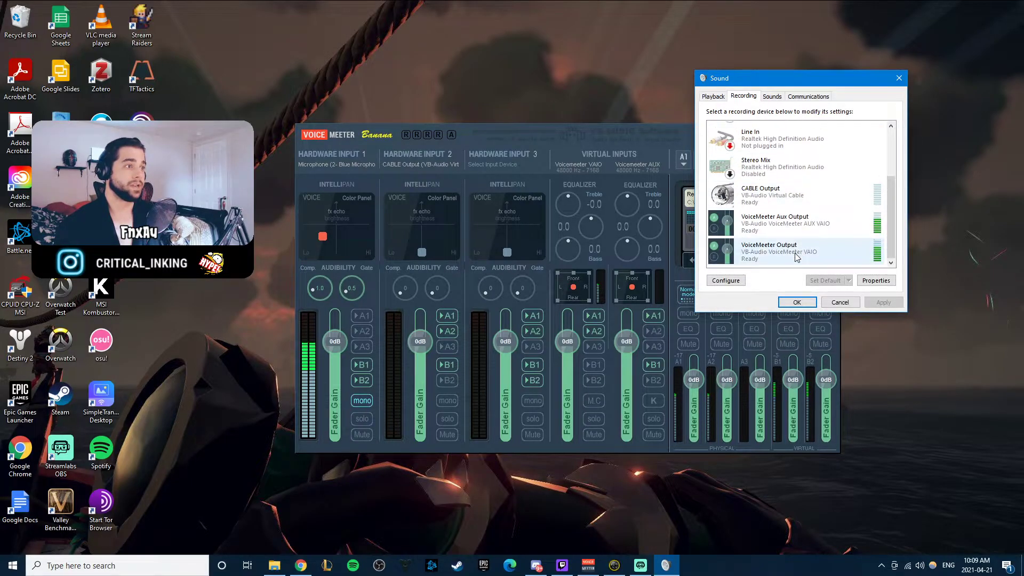
- Set VoiceMeeter Output recording to 2 channel, 16 bit, 48000 Hz, and close Sound
left_click(876, 280)
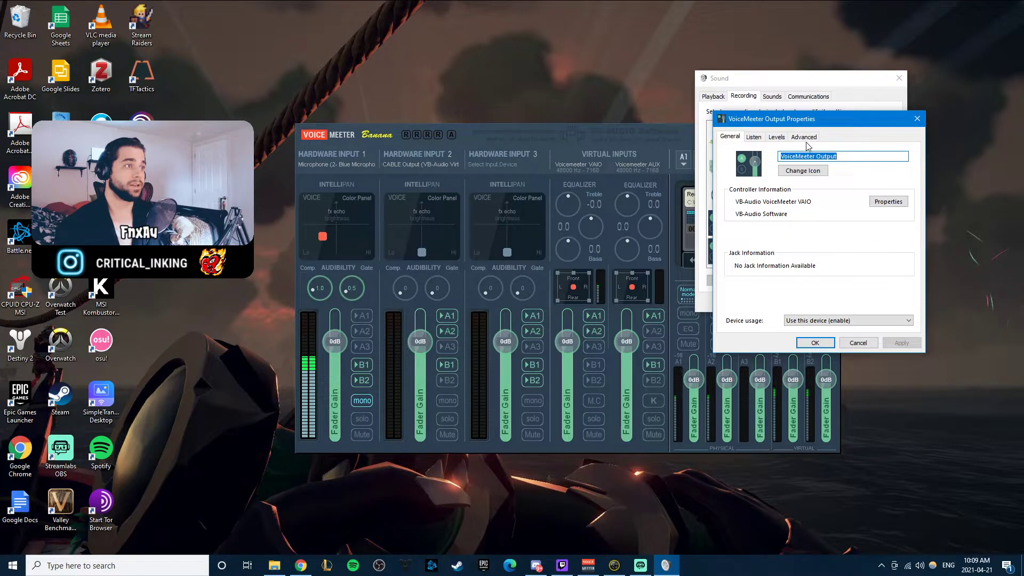
left_click(803, 136)
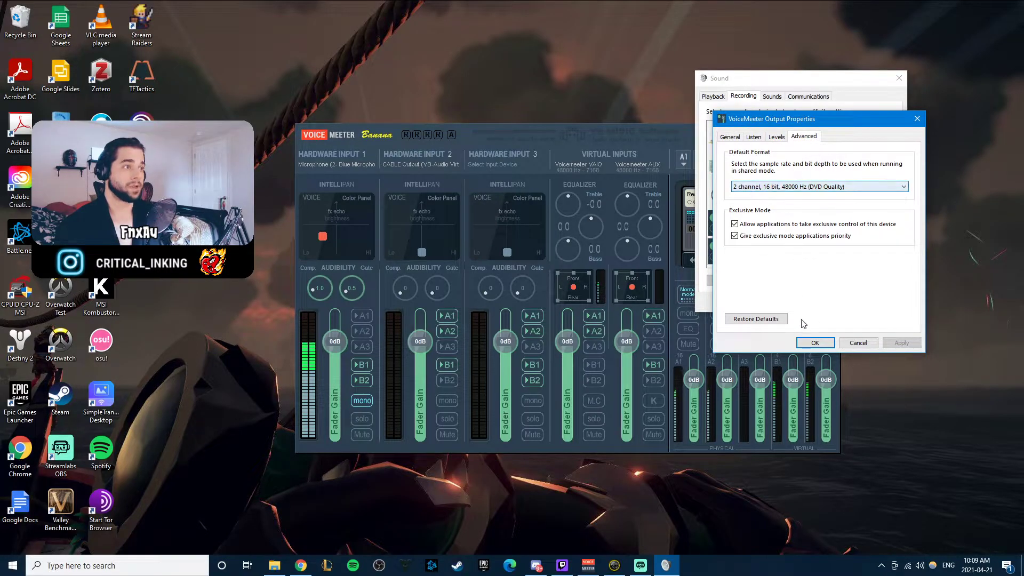
left_click(815, 342)
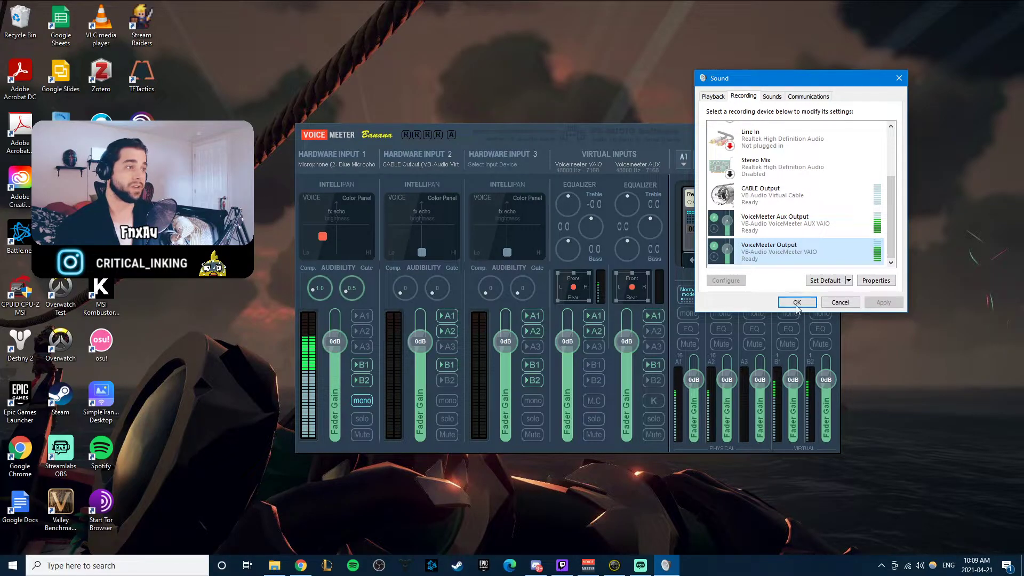
left_click(797, 302)
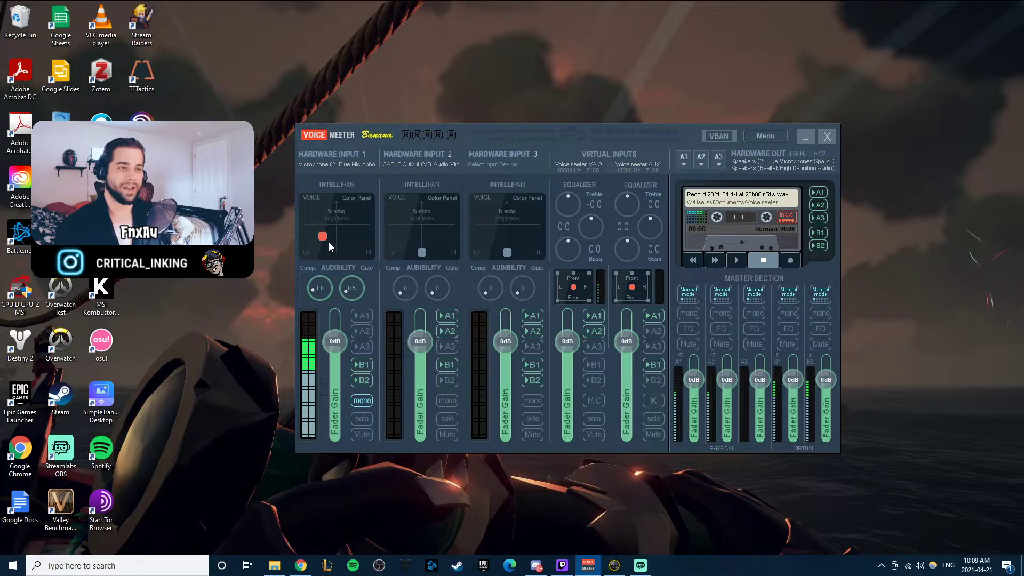
mouse_move(332, 225)
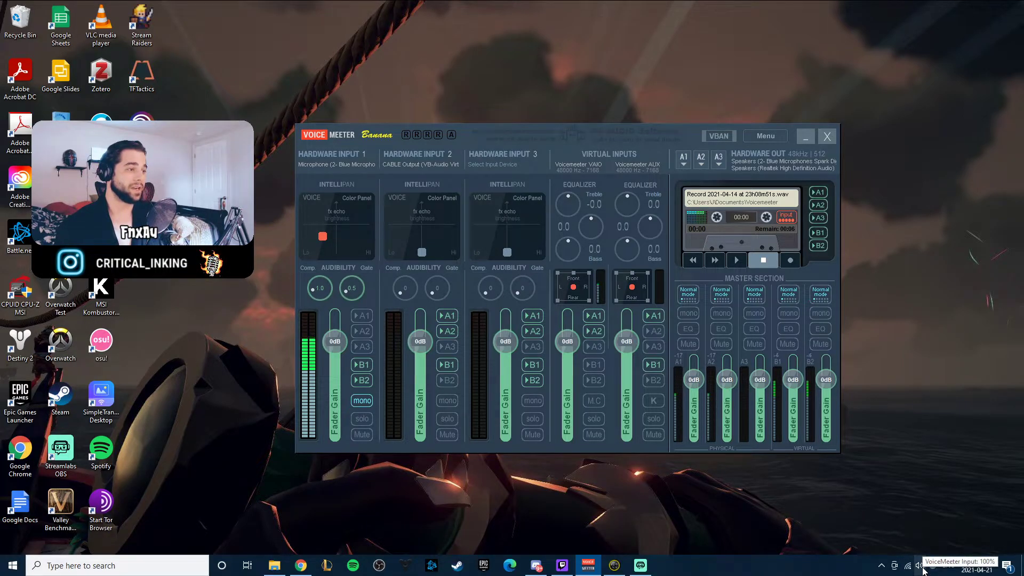
- Set the Realtek speakers' output level to 100, leaving Blue Microphones speakers unchanged
left_click(920, 565)
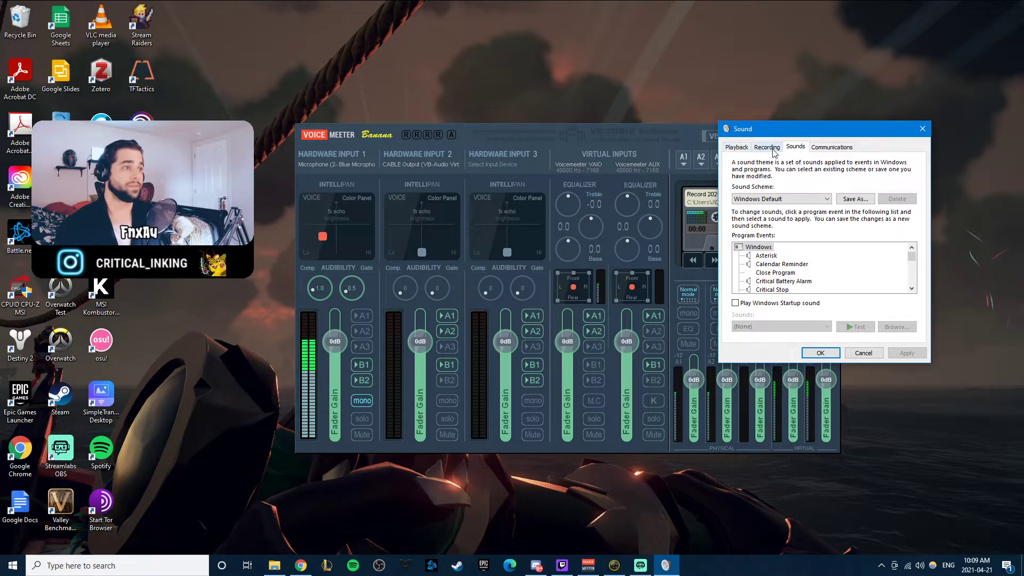
left_click(736, 146)
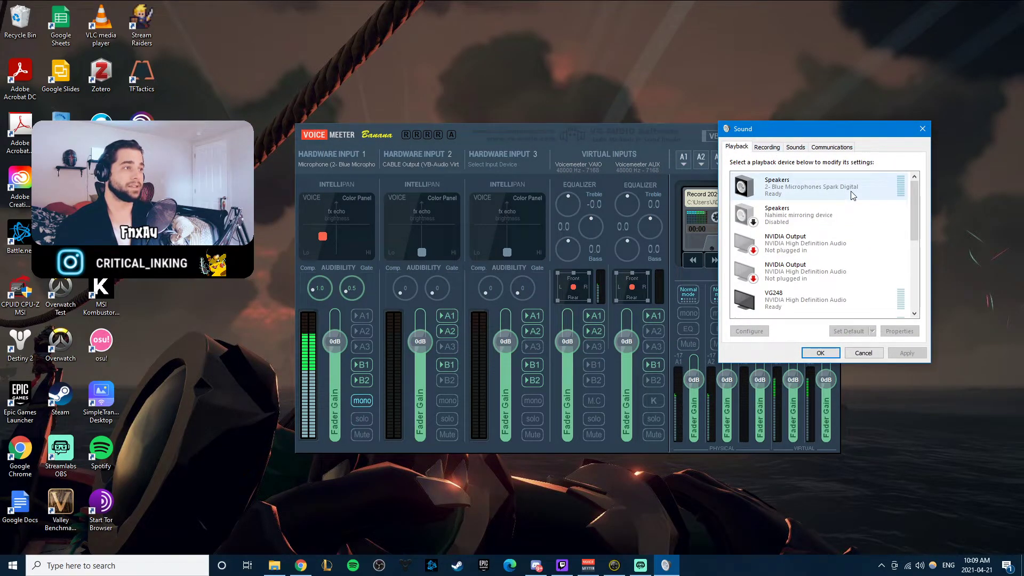
left_click(899, 332)
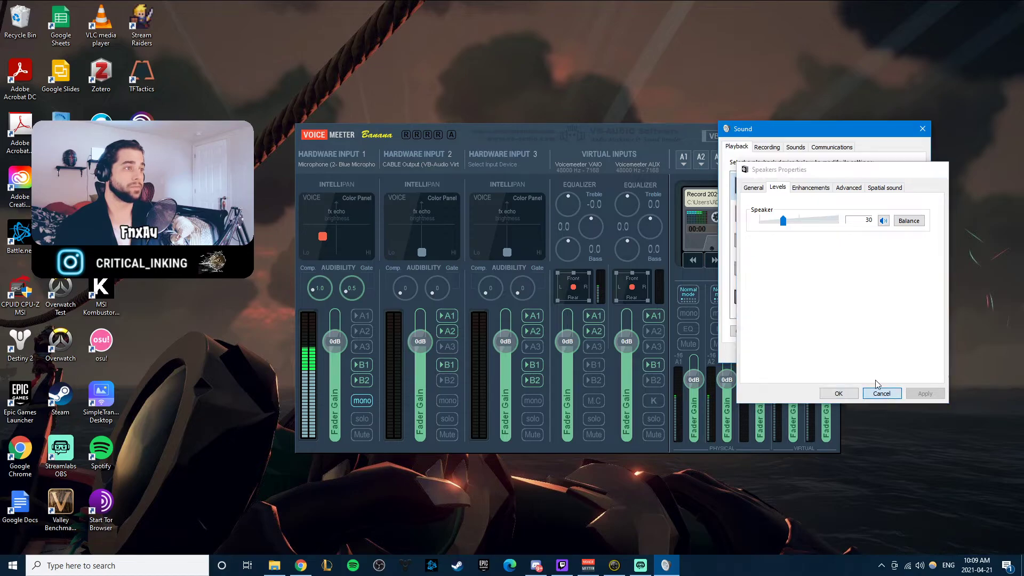
left_click(881, 393)
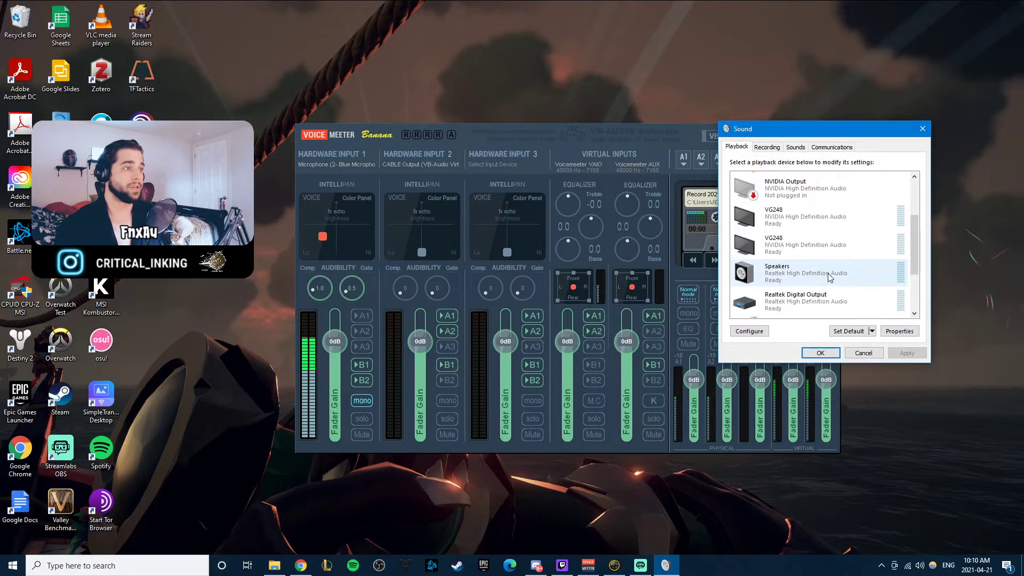
left_click(899, 332)
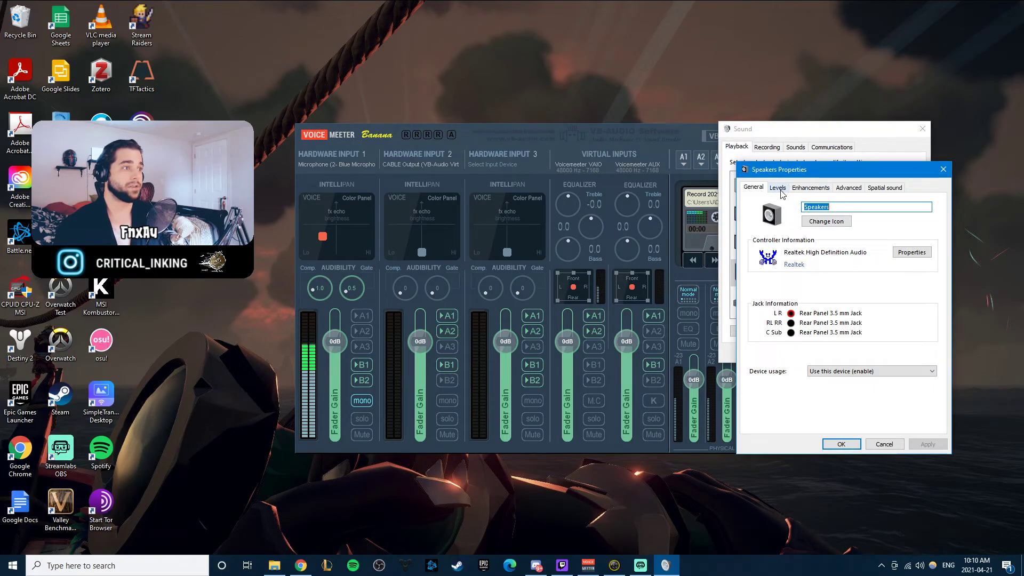
left_click(777, 187)
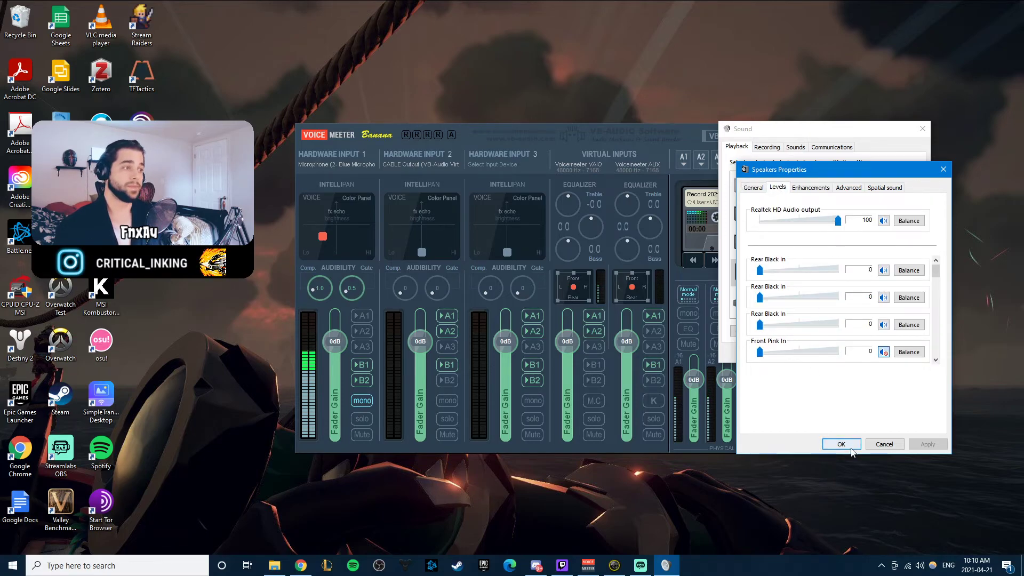
left_click(841, 444)
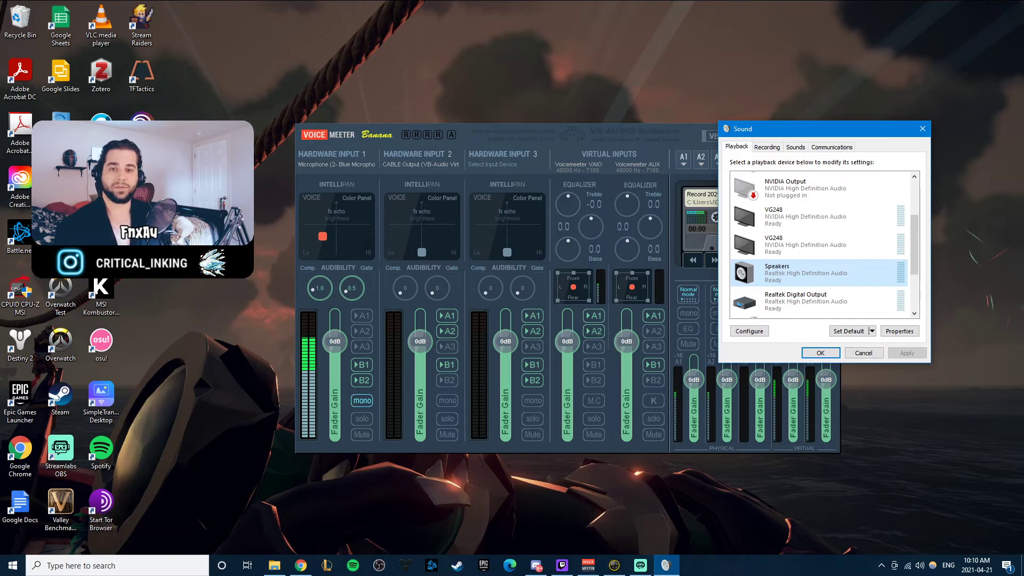